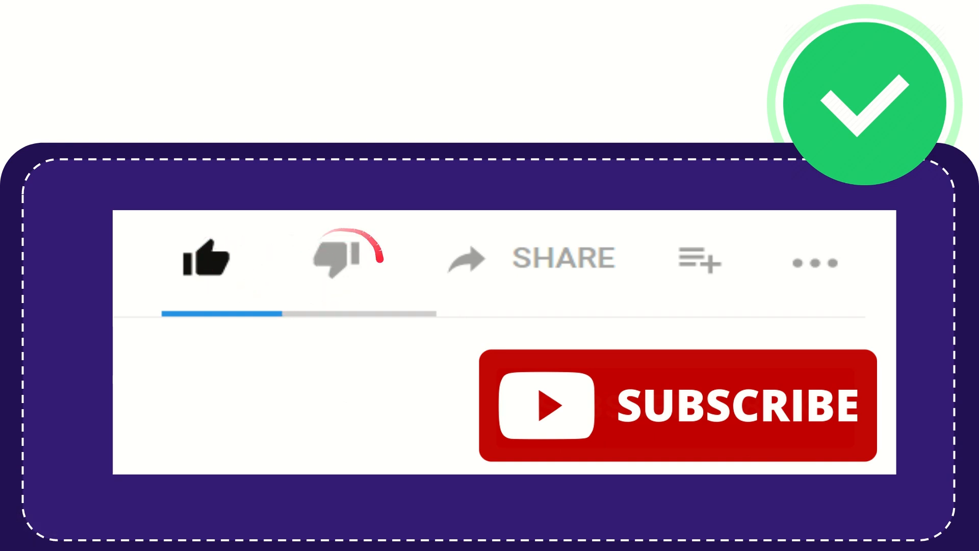
click(337, 259)
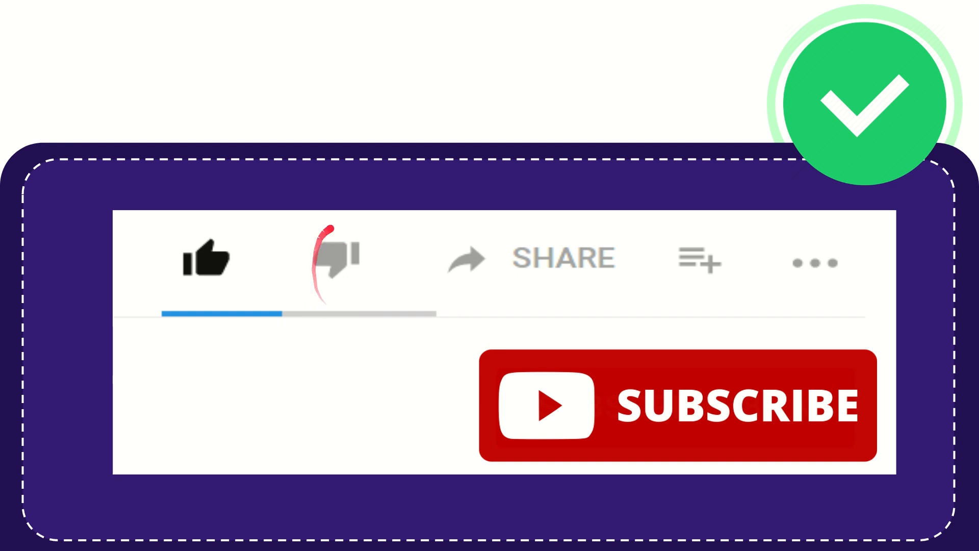